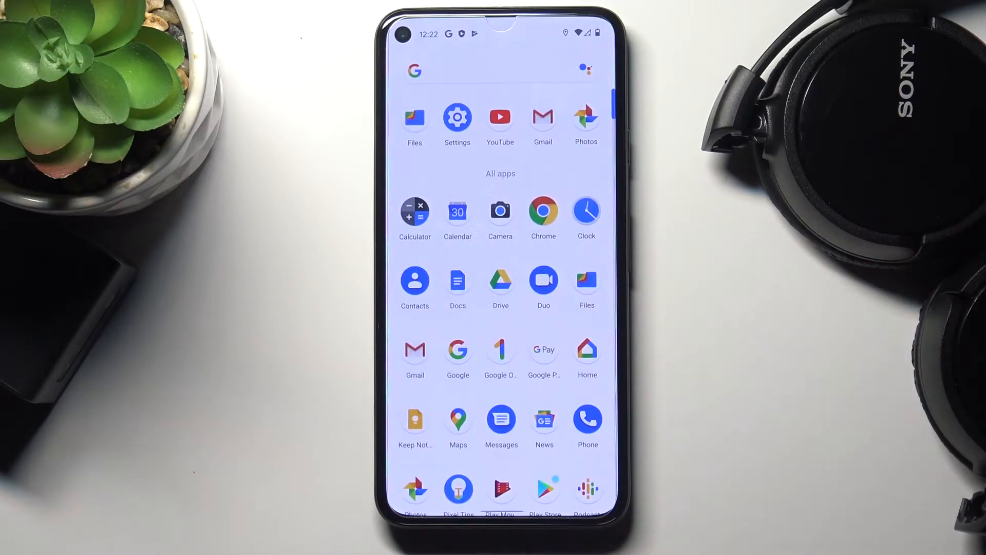
Open Settings from the app drawer and scroll down to the Security page.
click(457, 120)
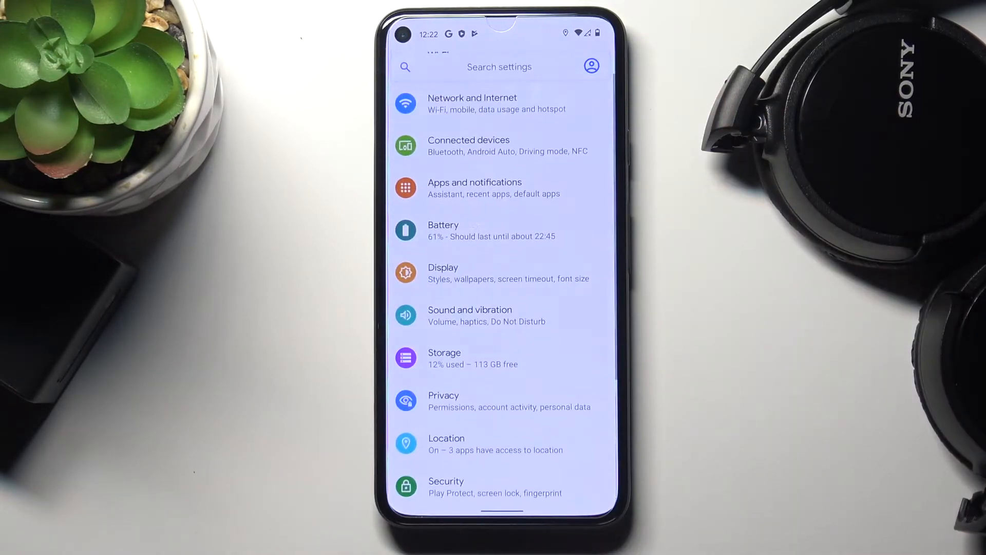
scroll(down, 3)
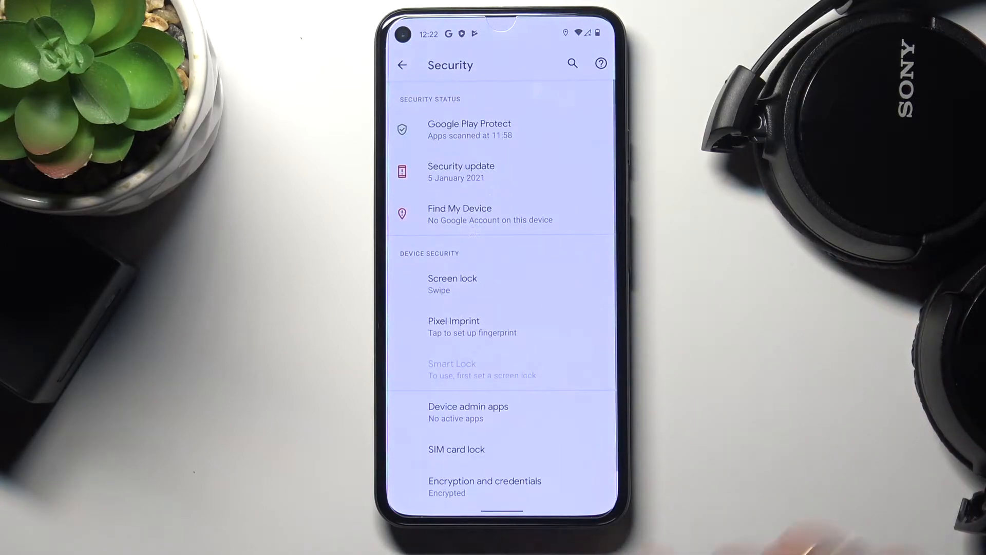
Open SIM card lock settings and choose Change SIM PIN.
click(456, 449)
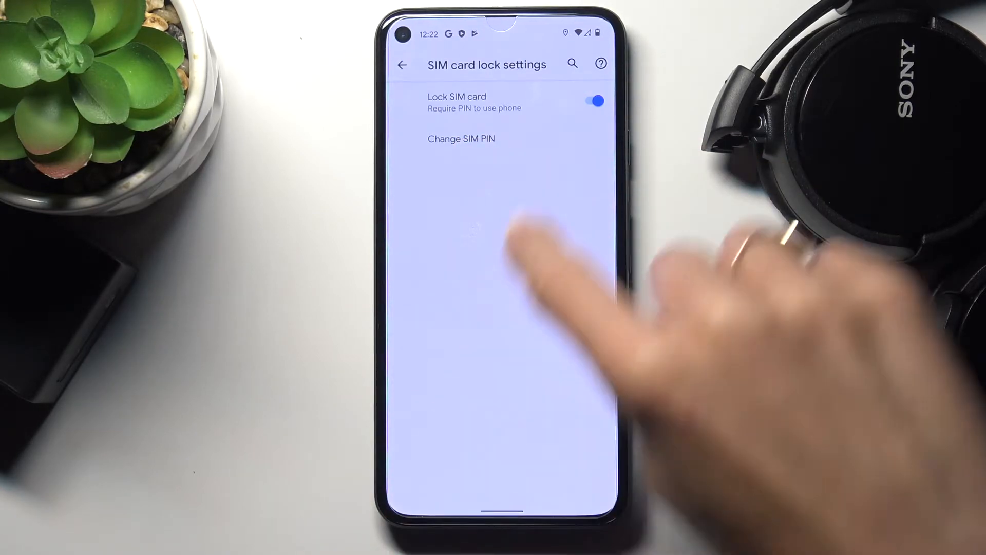
click(461, 138)
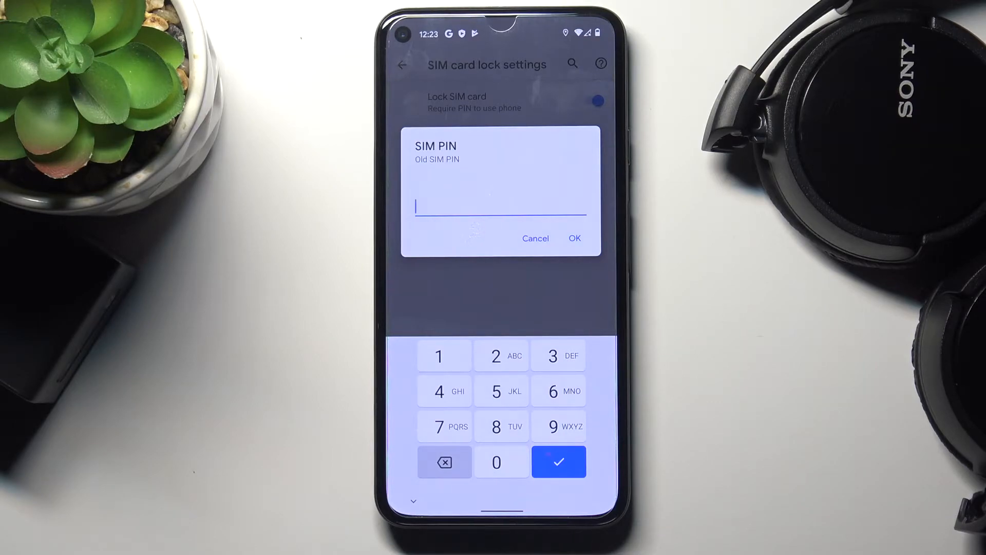
Enter the old SIM PIN, then the new PIN twice, confirming each with OK.
click(438, 355)
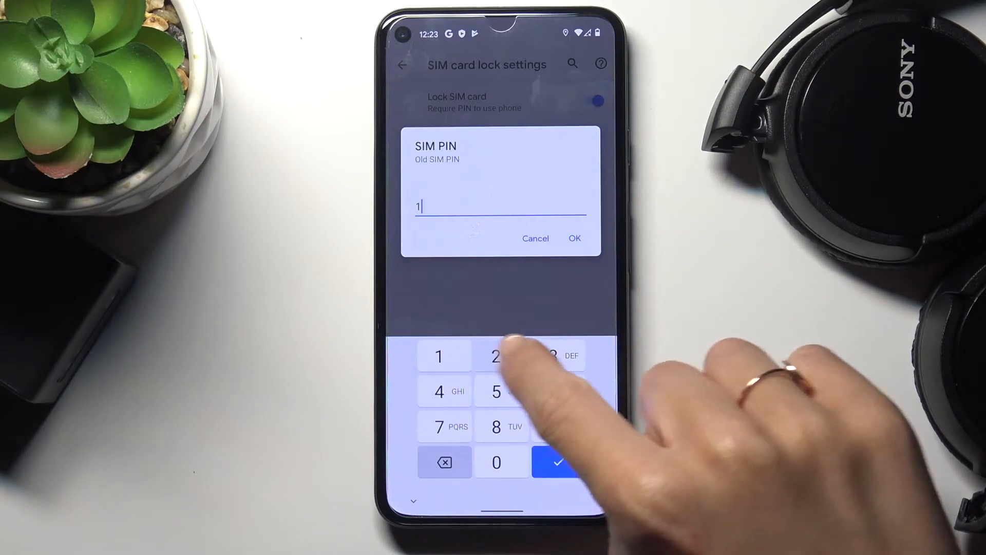
click(573, 238)
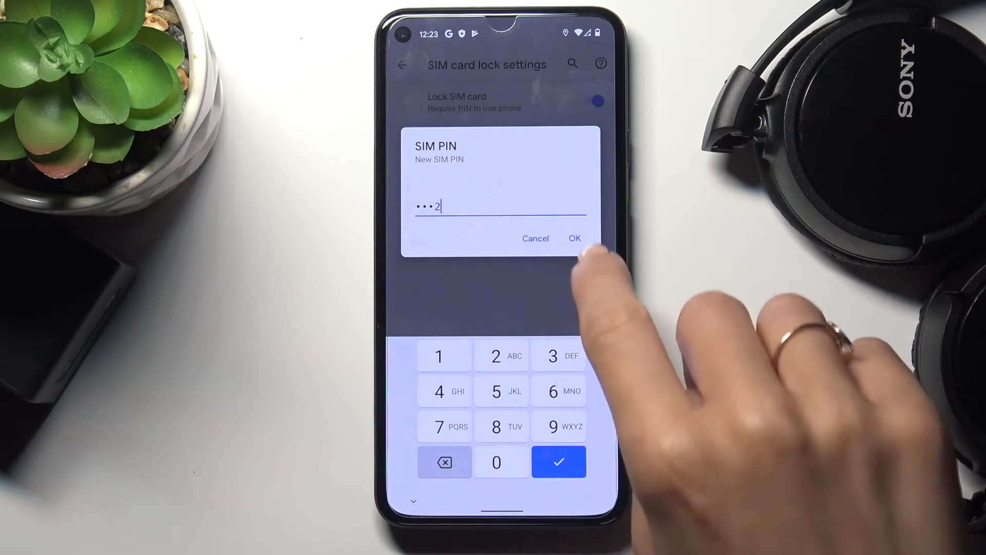
click(573, 237)
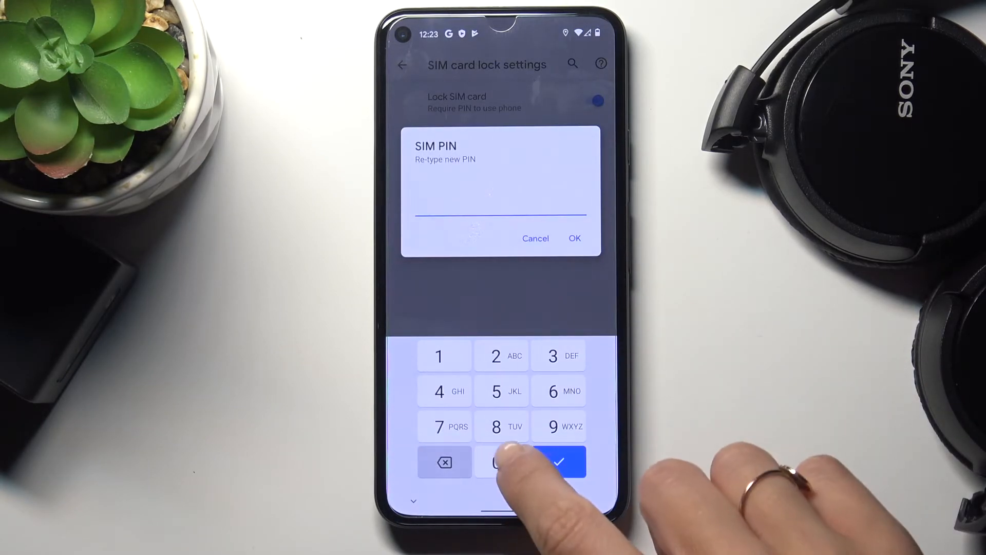
click(559, 461)
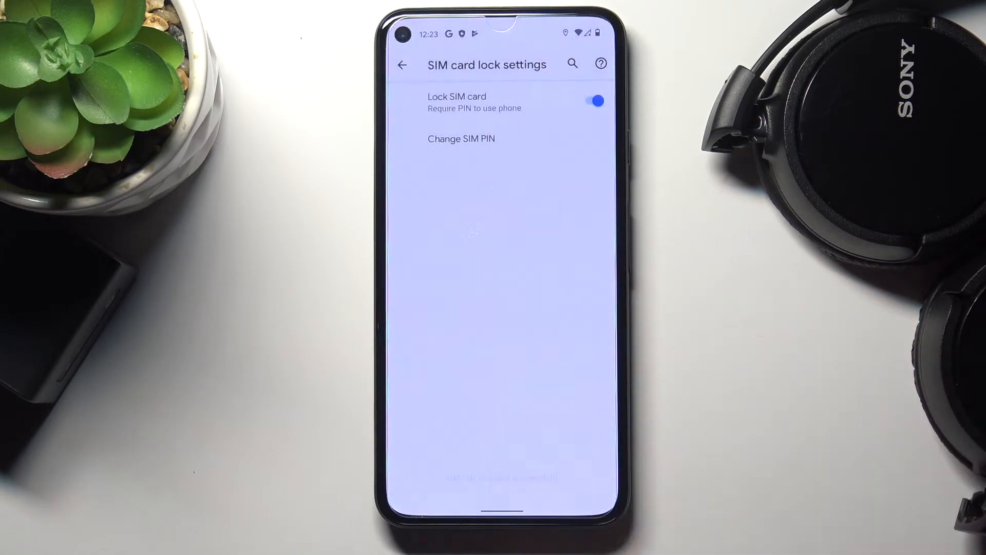